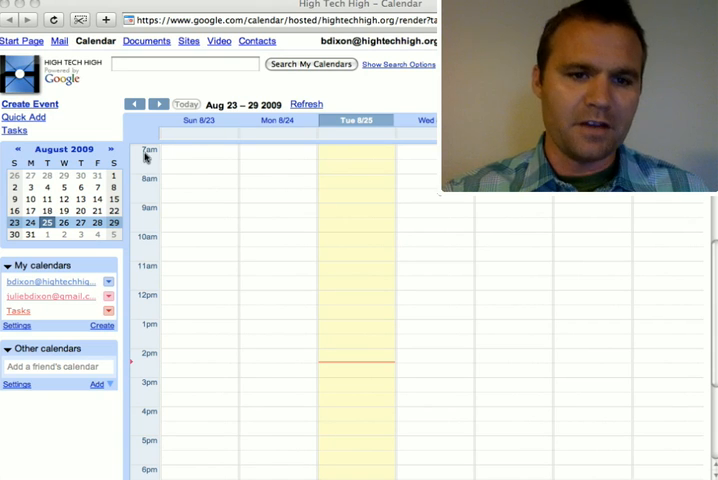
{"action": "mouse_move", "coordinate": [268, 294]}
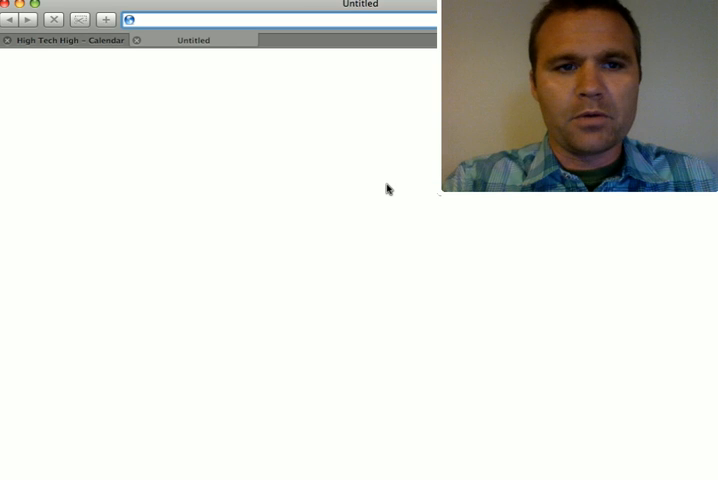
- Load hightechhigh.org/ in a new Safari tab
{"action": "type", "text": "hightechhigh.org/render?cid=high"}
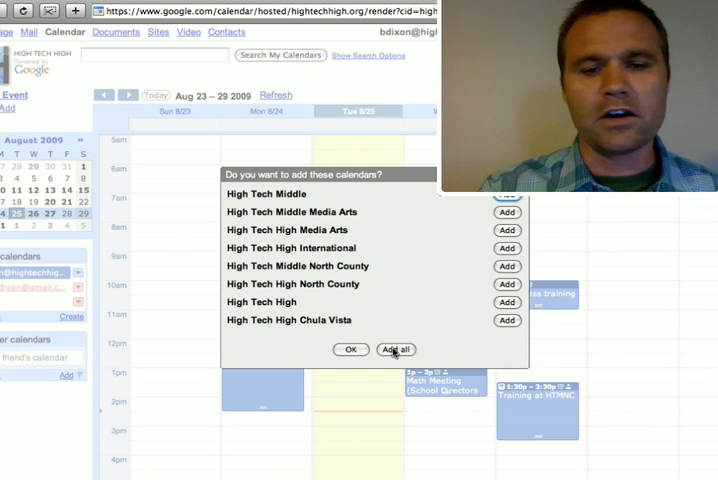
- Add all the listed High Tech High school calendars to the user's calendars
{"action": "left_click", "coordinate": [396, 348]}
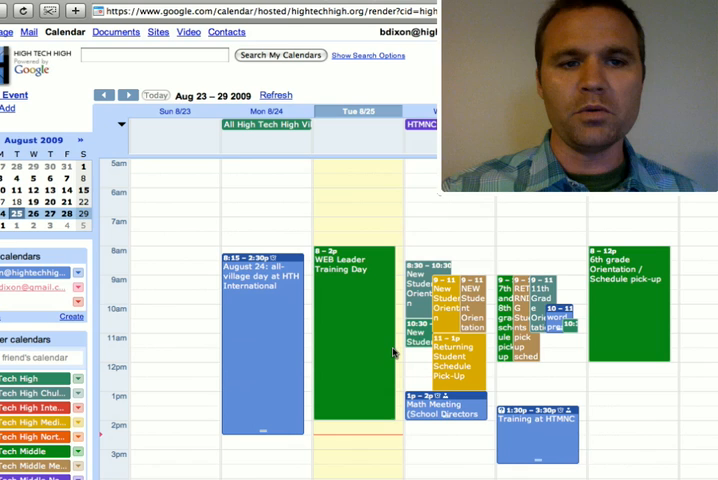
{"action": "mouse_move", "coordinate": [242, 364]}
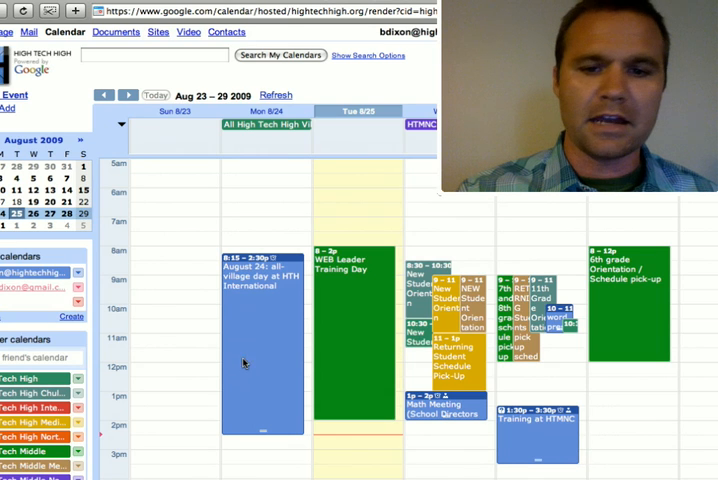